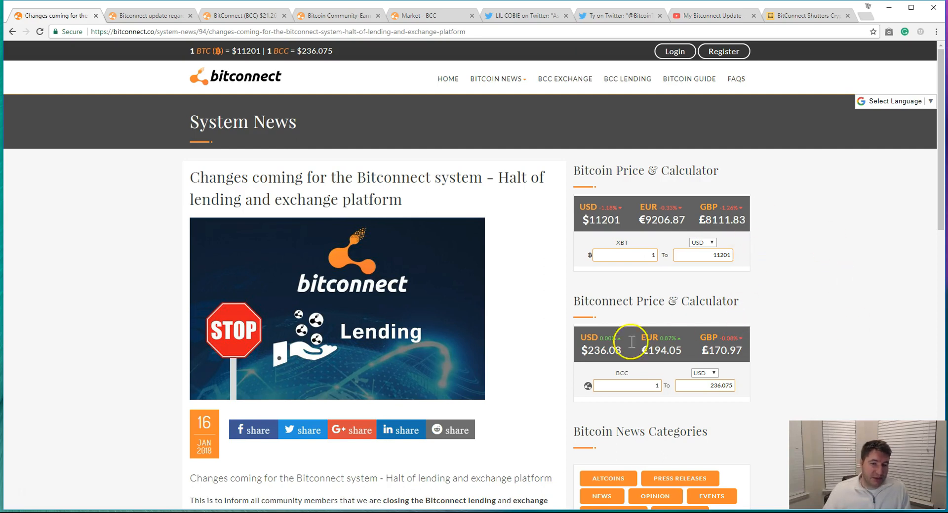
Scroll through Bitconnect's 'Changes coming for the Bitconnect system' announcement halting lending and exchange
scroll("down", 3)
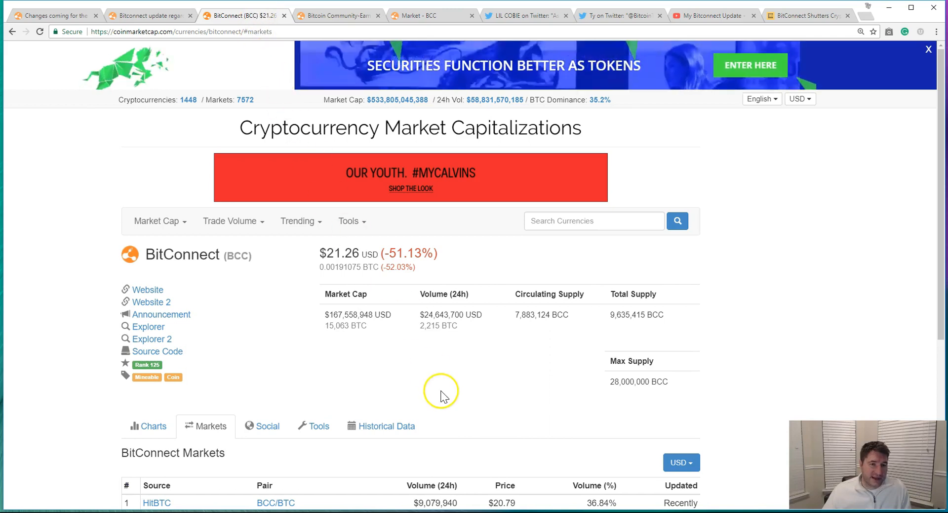
Show BitConnect's Charts tab and scroll to the 7-day price collapse from about $240
left_click(153, 426)
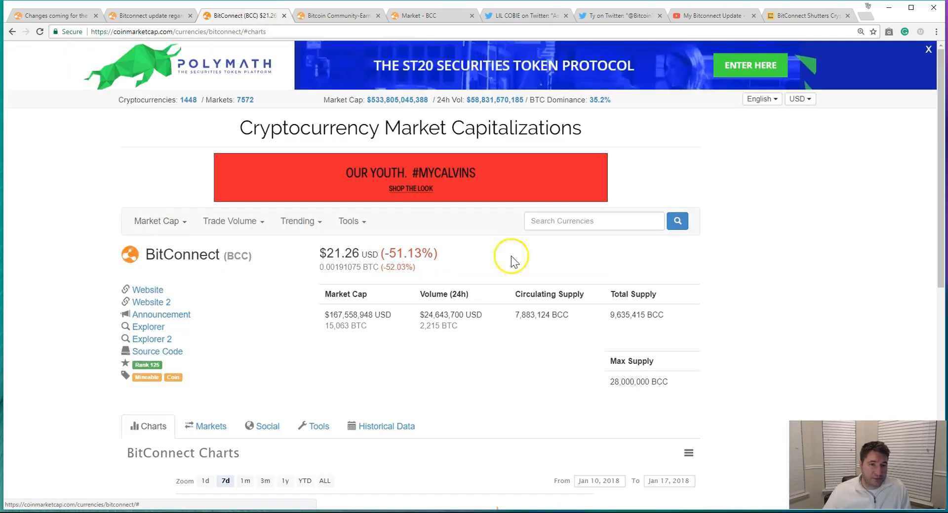
scroll("down", 3)
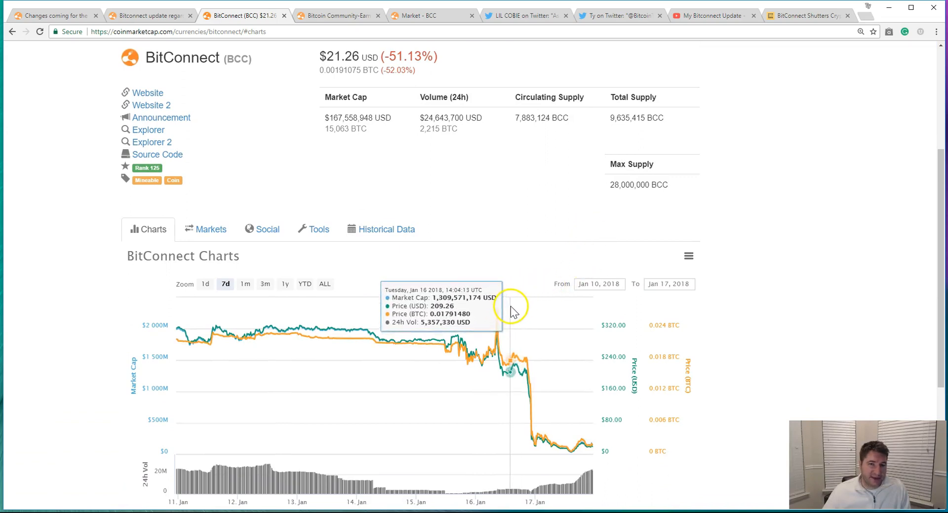
mouse_move(574, 315)
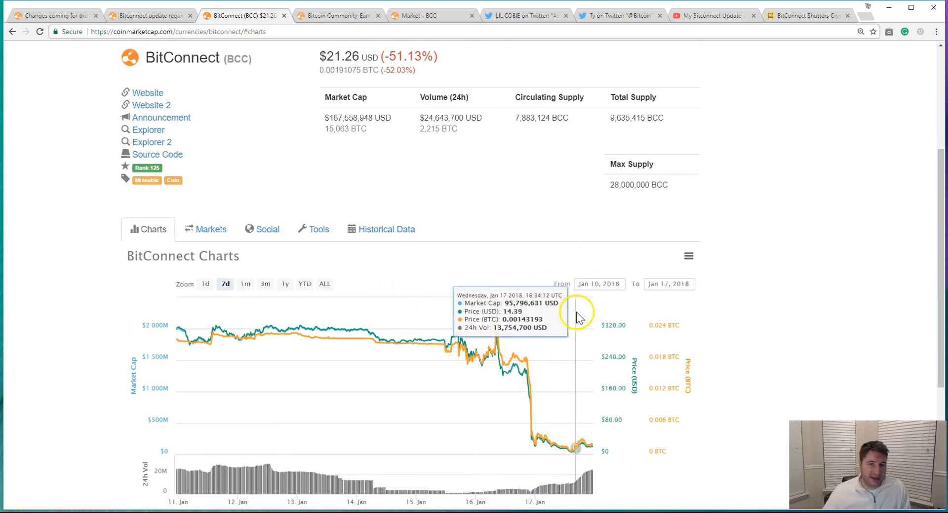
mouse_move(572, 450)
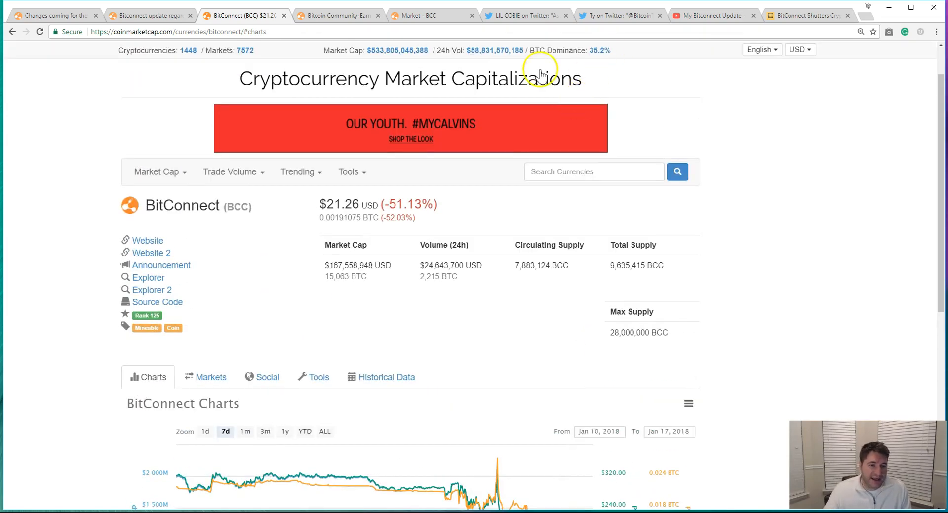
Browse BitConnect's Markets table of eight exchange pairs, led by HitBTC BCC/BTC
left_click(211, 375)
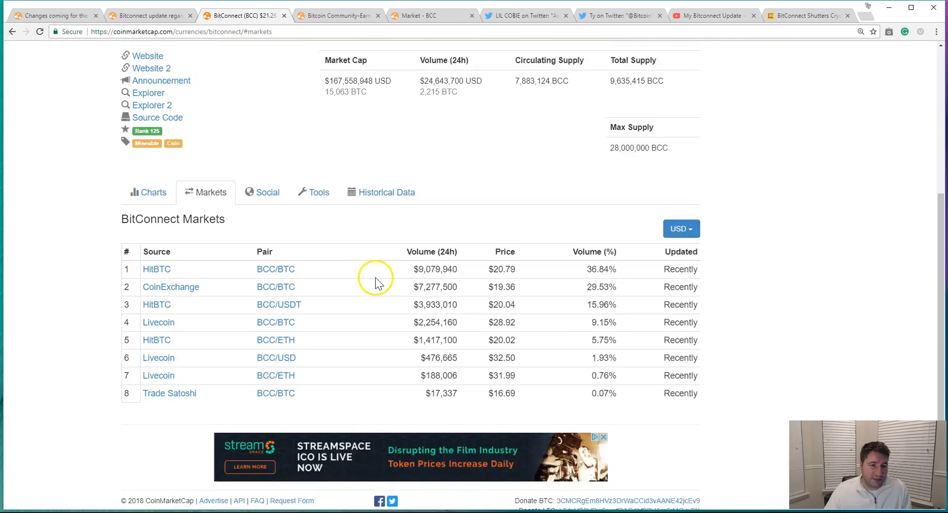
scroll("down", 3)
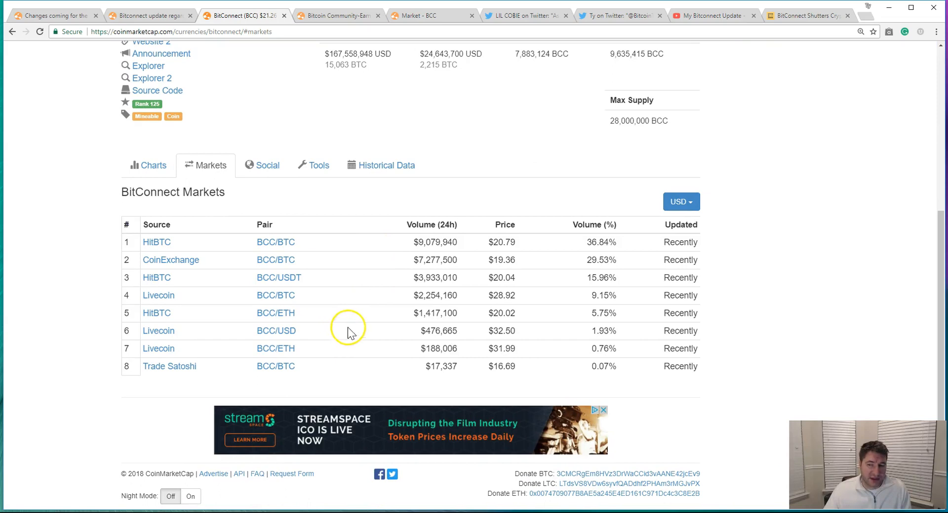
mouse_move(377, 331)
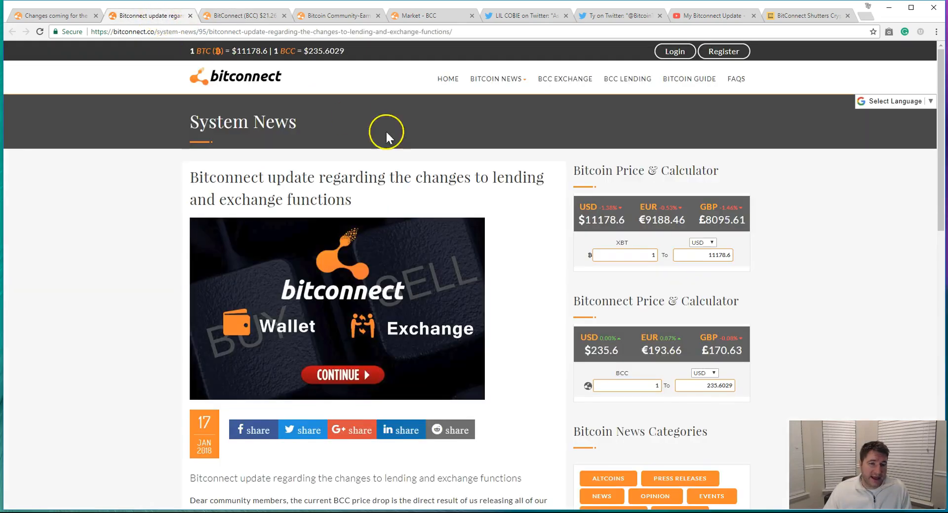
scroll("down", 3)
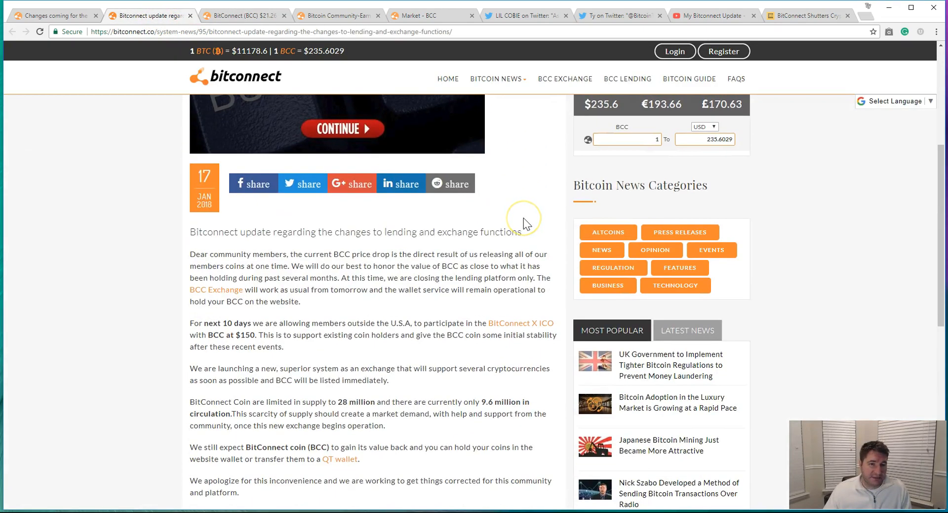
scroll("down", 3)
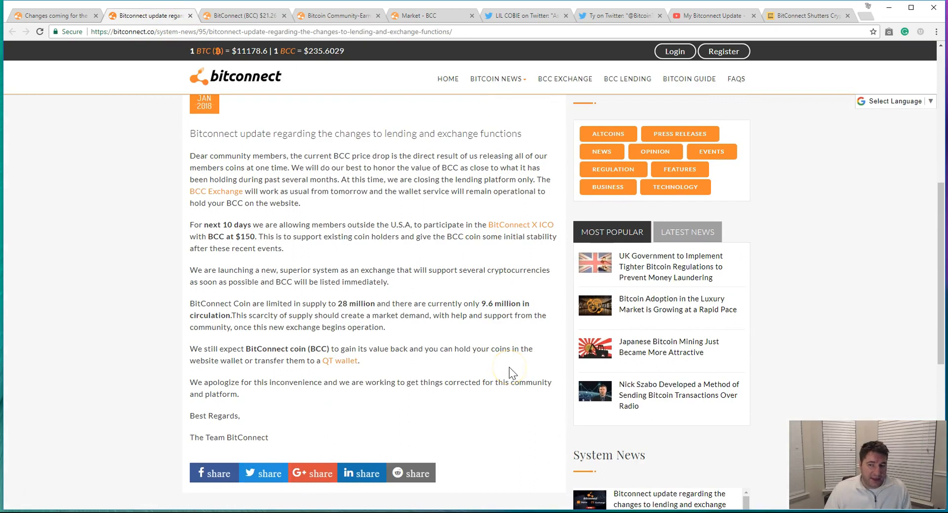
mouse_move(510, 366)
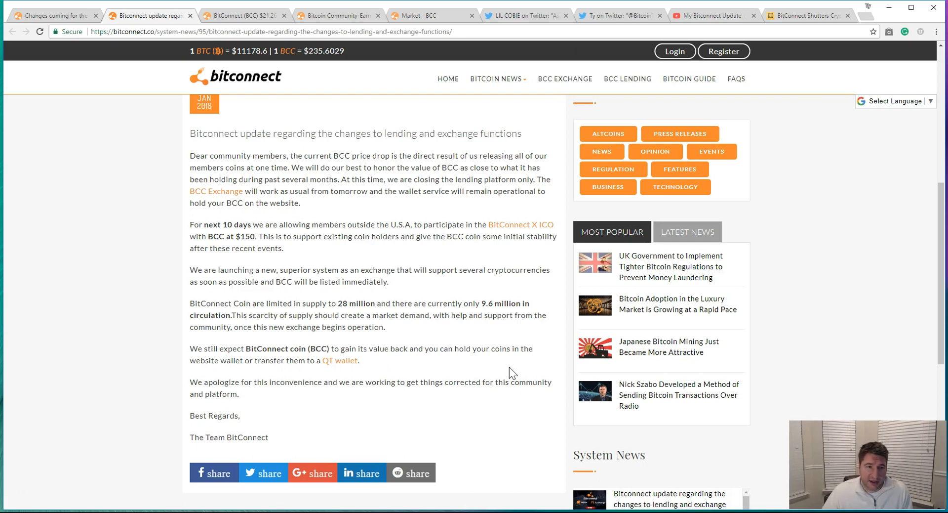
left_click(510, 363)
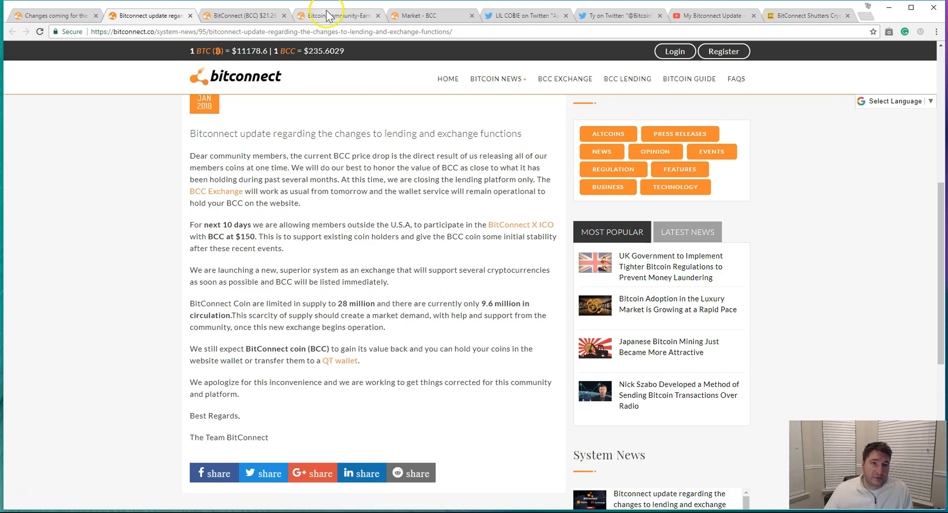
Switch to the Bitconnect homepage tab and scroll to the BCC Market Summary chart
left_click(329, 16)
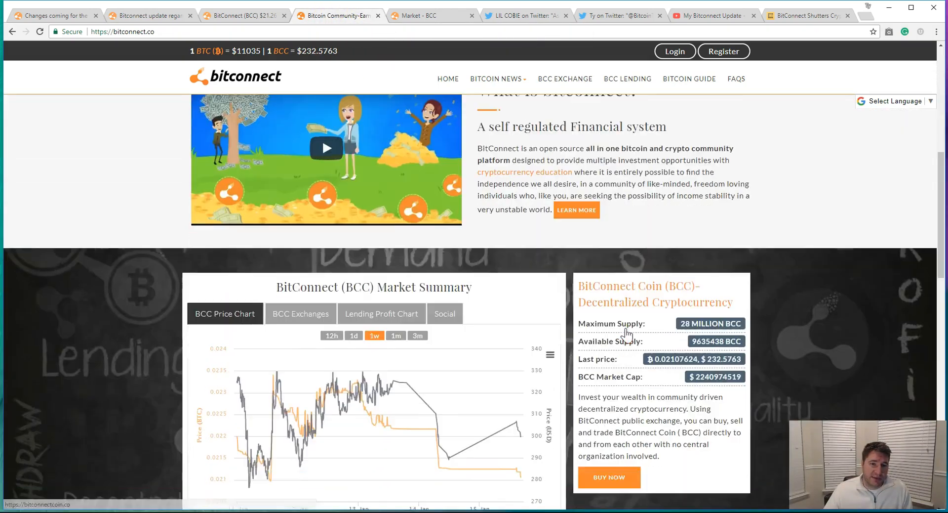
scroll("down", 3)
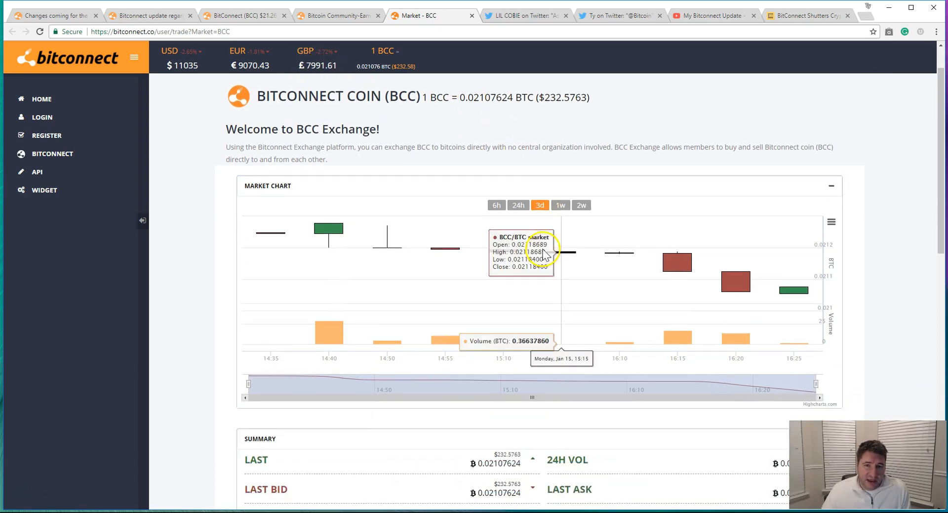
Scroll the BCC Exchange page to the Summary panel and Live Orders tables
scroll("down", 3)
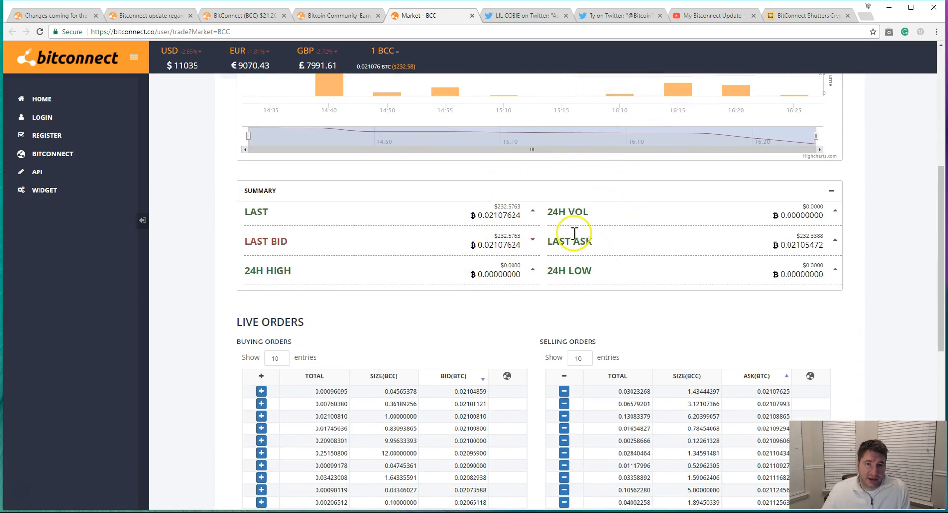
mouse_move(526, 15)
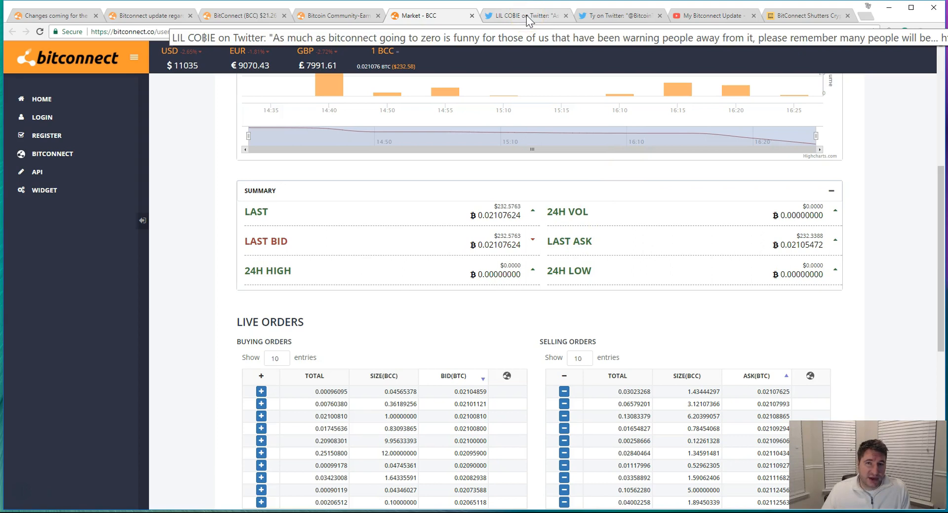
left_click(523, 15)
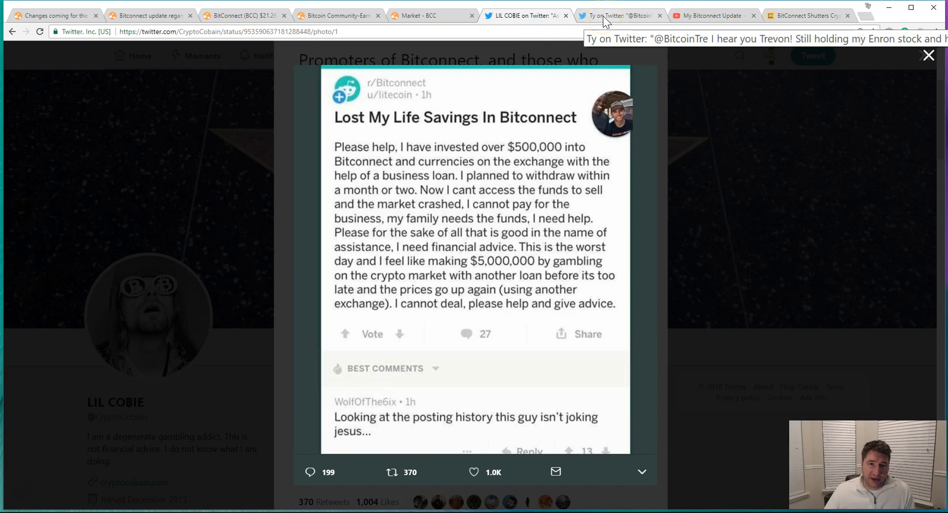
Switch to Ty's reply to Trevon James joking about still holding Enron stock
left_click(617, 16)
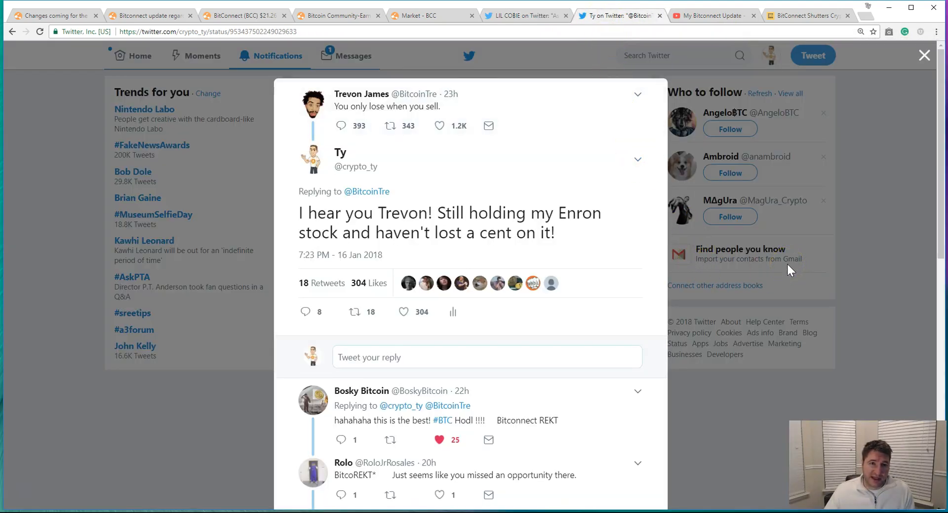
mouse_move(784, 275)
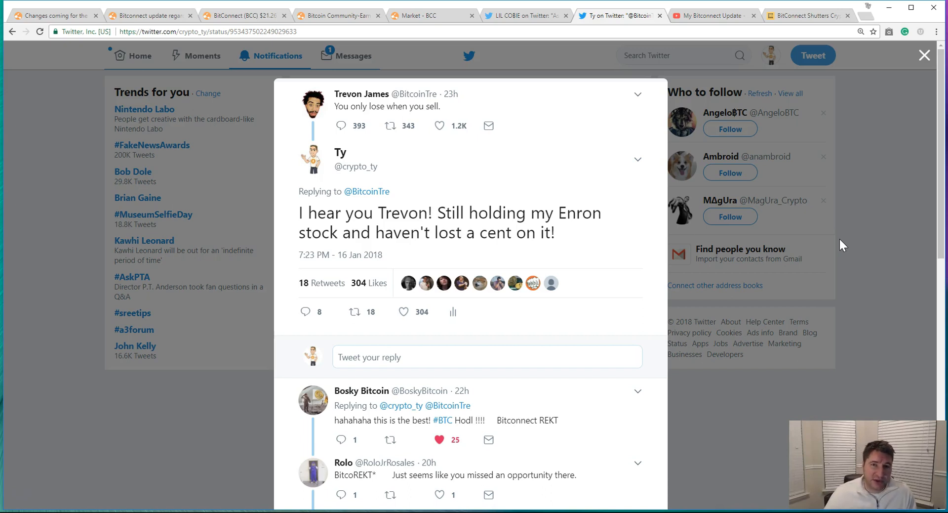
mouse_move(823, 136)
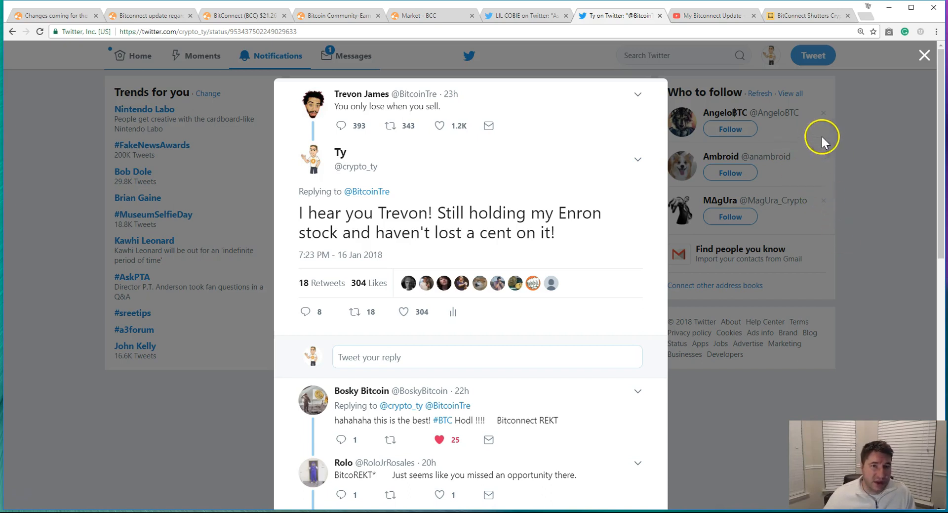
mouse_move(707, 13)
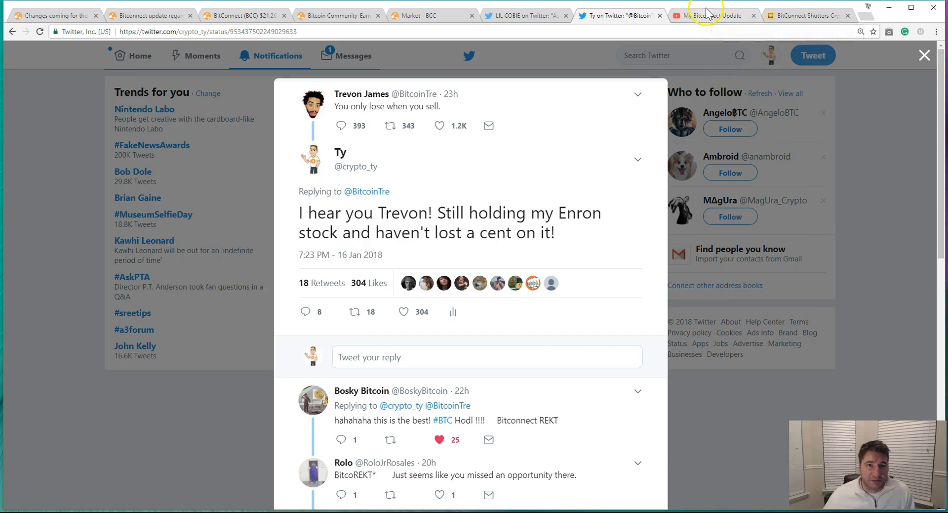
Switch to CryptoNick's 'My Bitconnect Update' YouTube video and scroll down the page
left_click(713, 15)
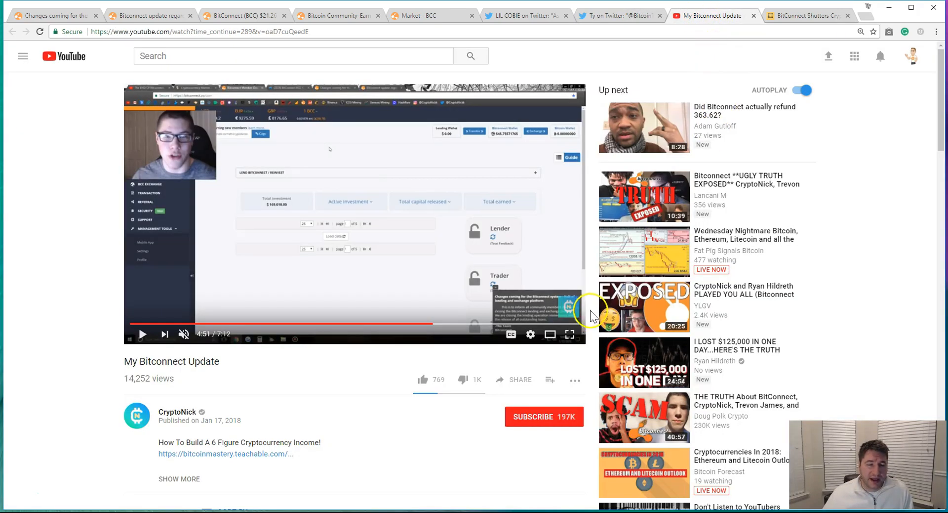
mouse_move(584, 352)
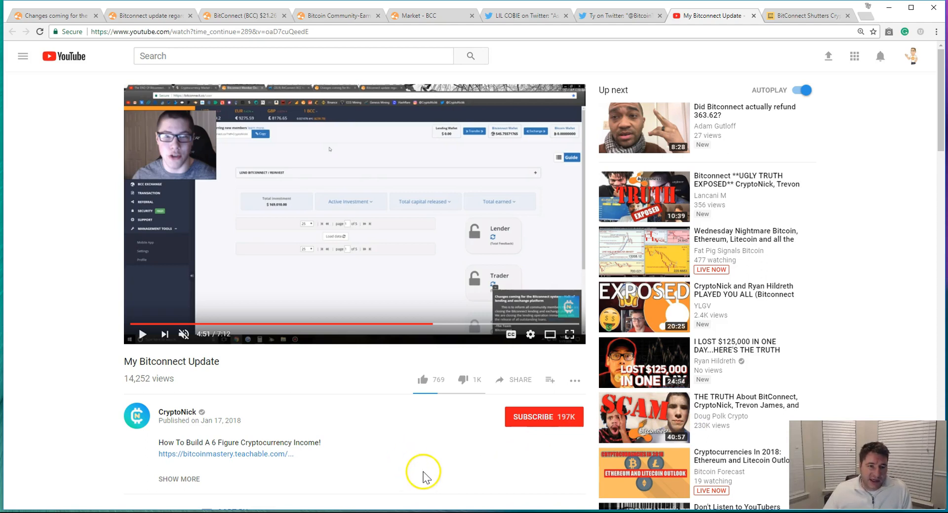
mouse_move(394, 404)
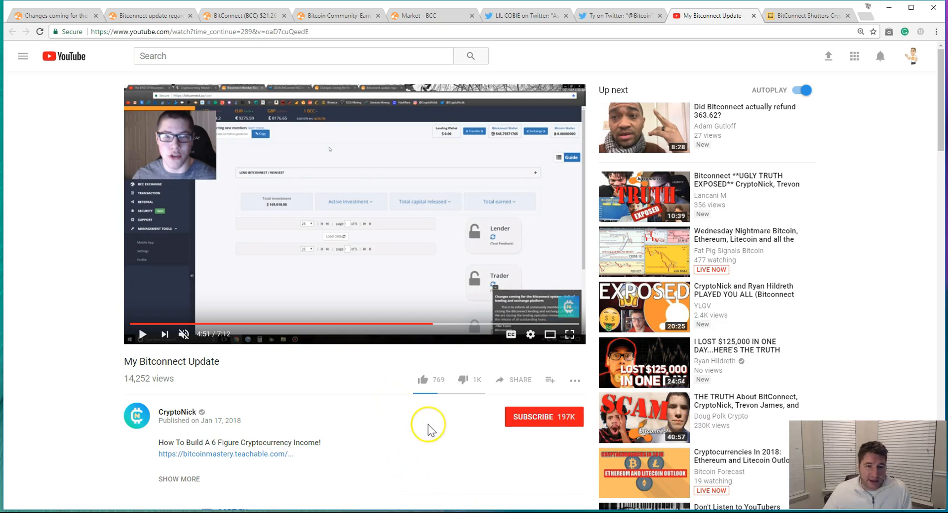
mouse_move(431, 430)
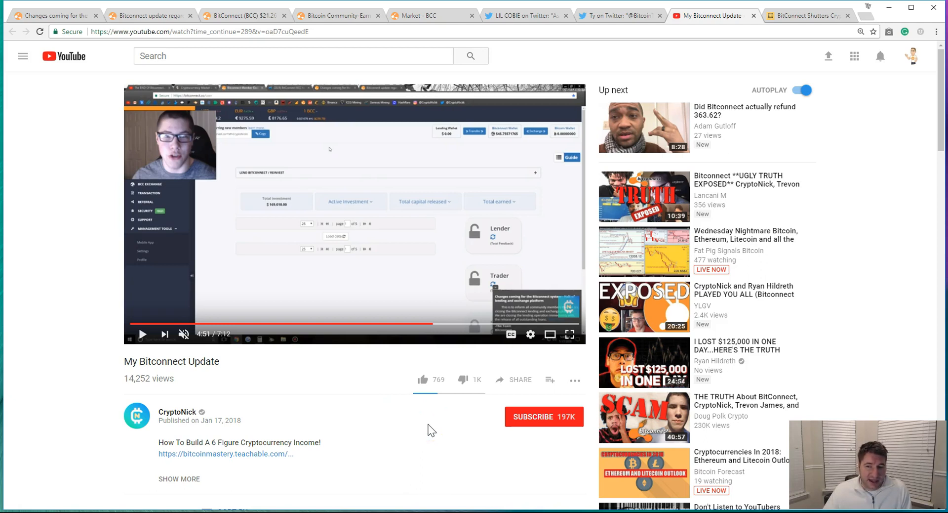
scroll("down", 3)
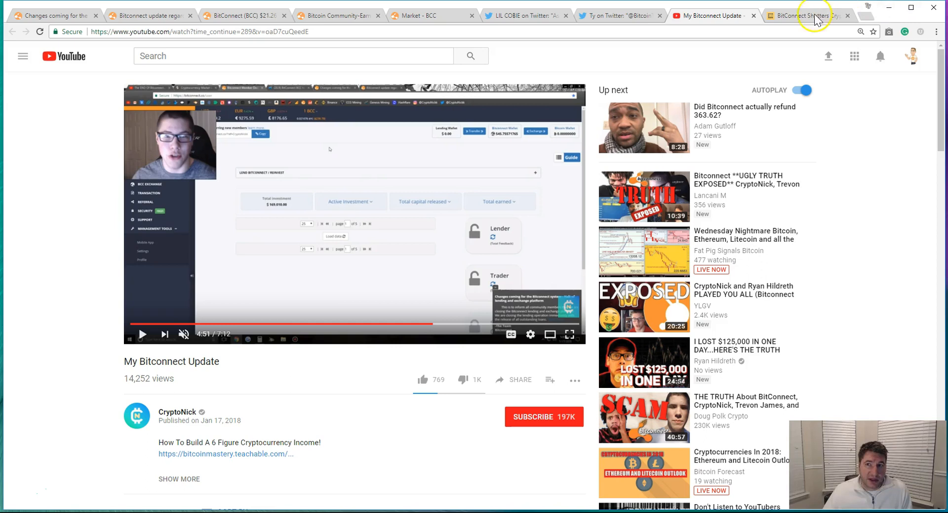
Switch to the CoinDesk tab with the Jan 17, 2018 BitConnect exchange shutdown article
left_click(808, 16)
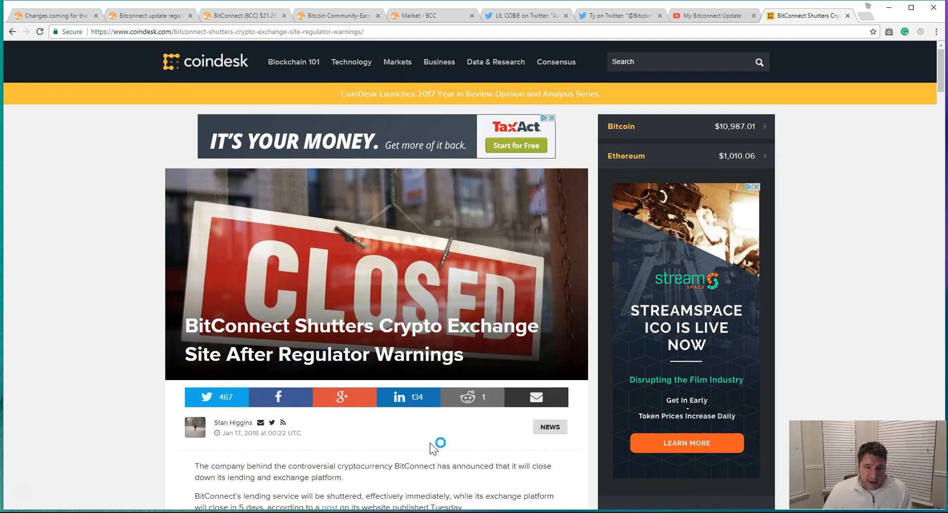
mouse_move(433, 448)
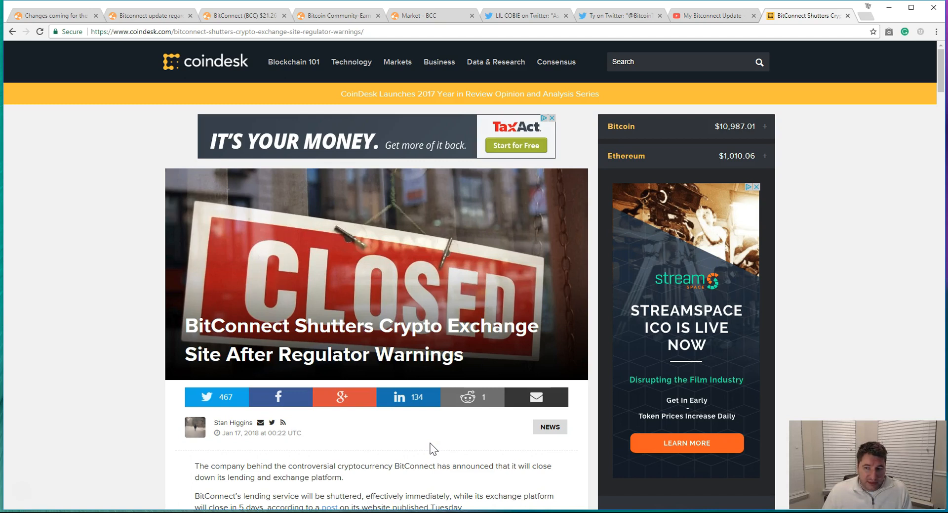